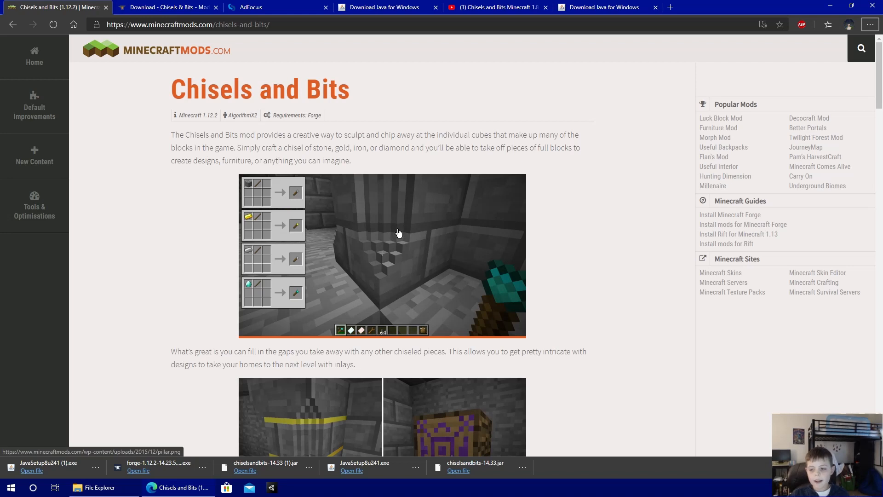
mouse_move(427, 231)
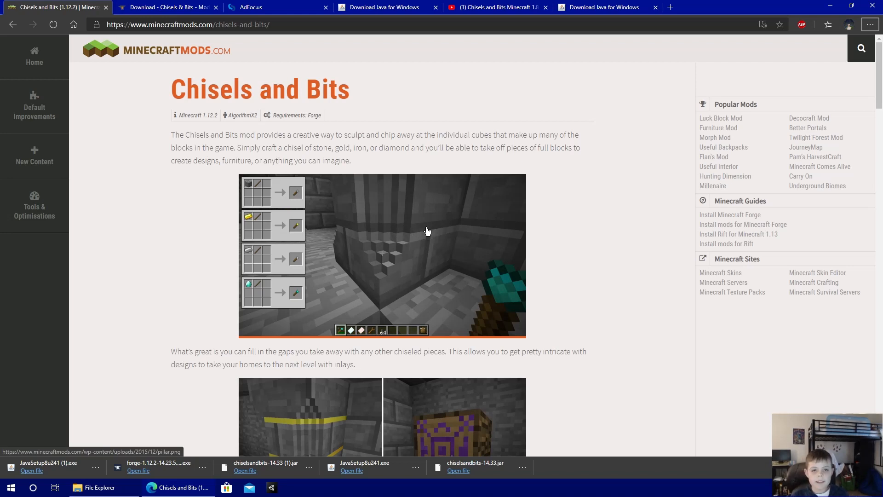
mouse_move(505, 223)
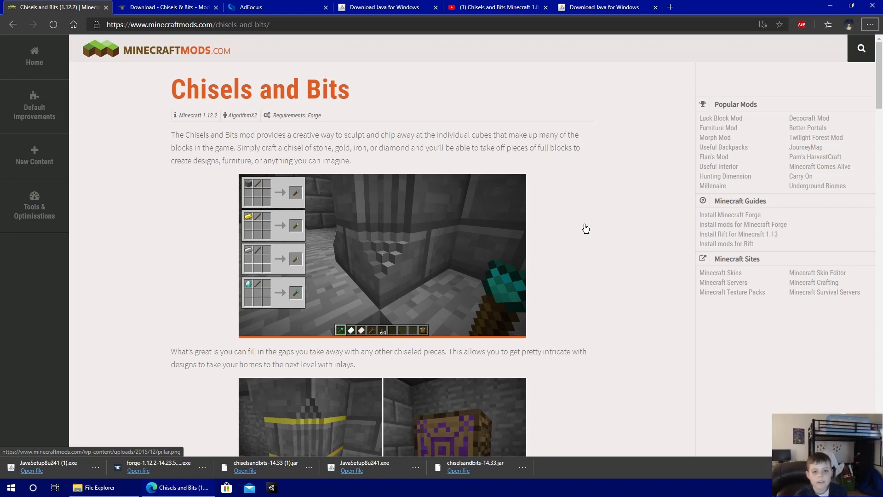
Run the downloaded JavaSetup installer, grant admin permission, dismiss the warning, and move its window aside.
scroll("down", 3)
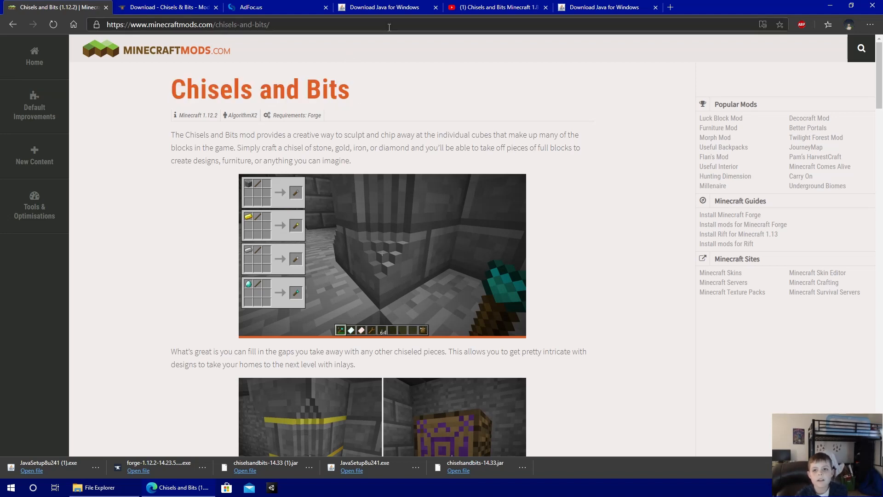
mouse_move(496, 7)
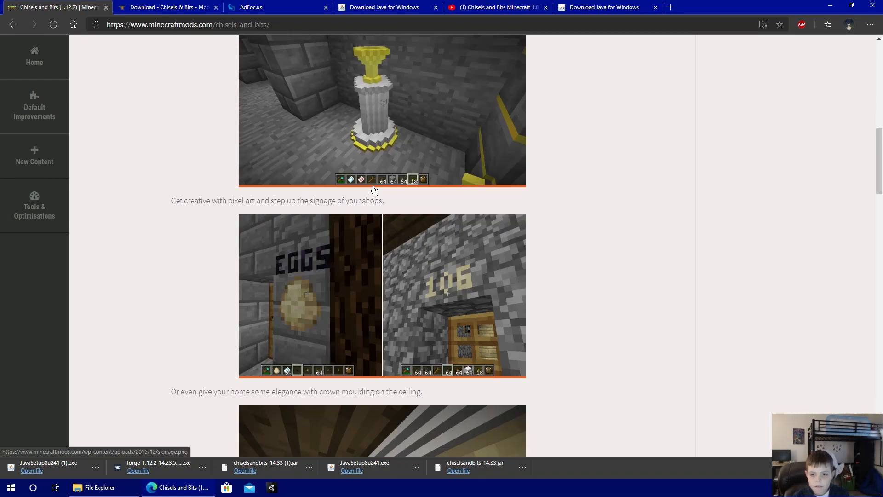
scroll("down", 3)
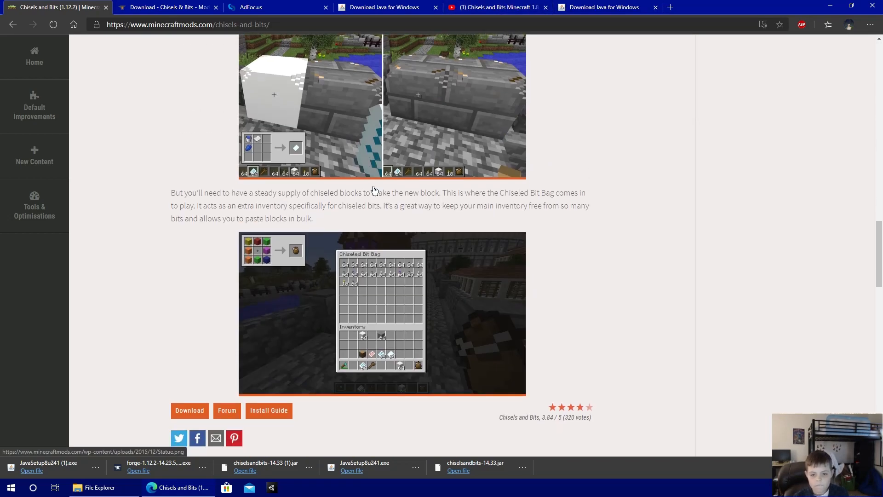
scroll("down", 3)
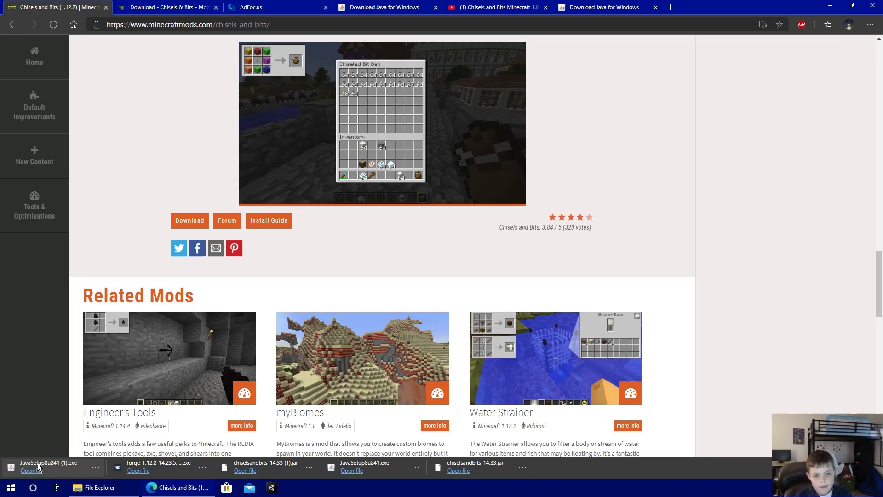
mouse_move(318, 128)
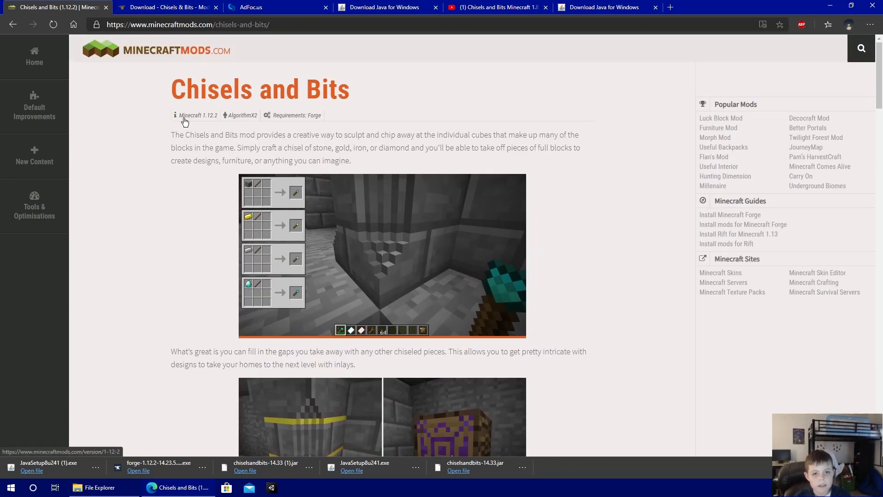
mouse_move(140, 151)
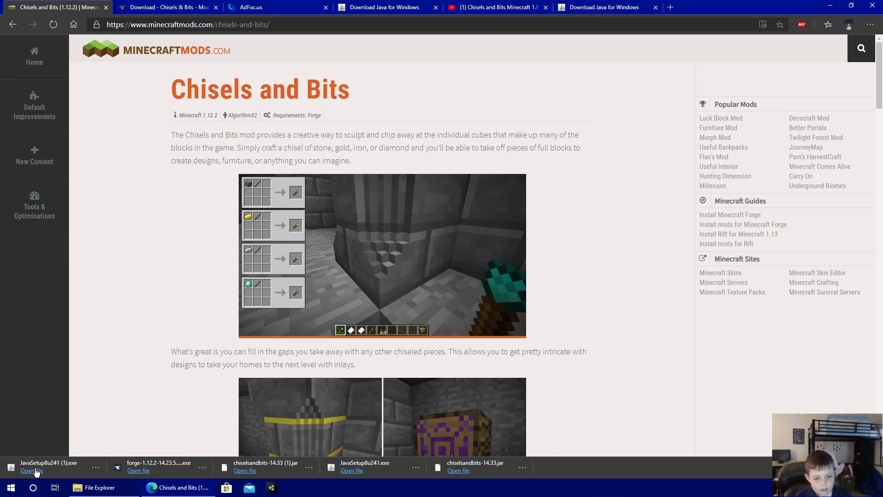
left_click(32, 471)
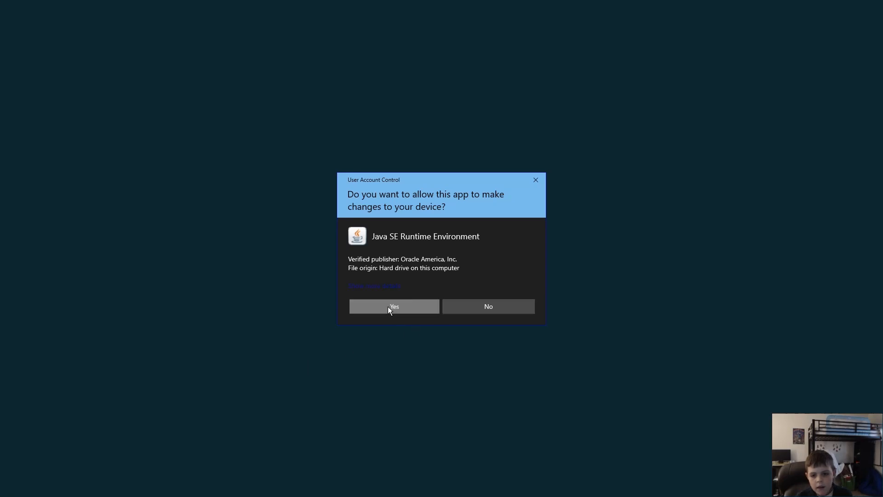
left_click(394, 305)
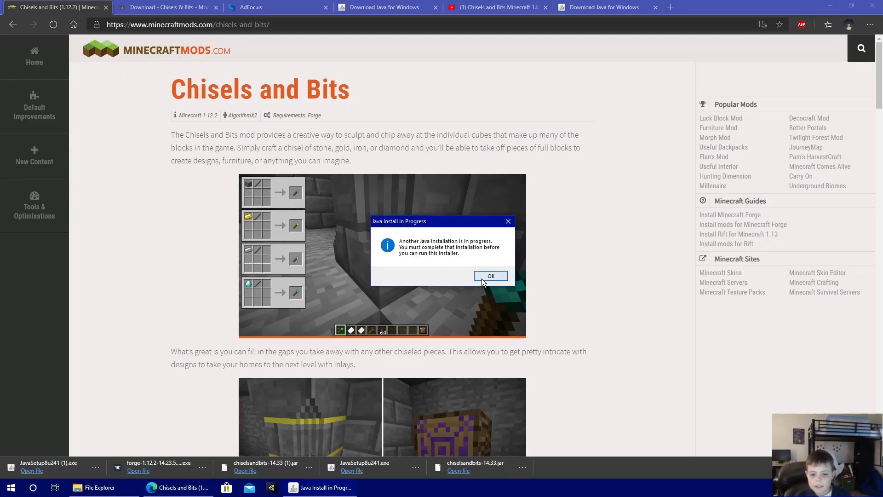
left_click(490, 276)
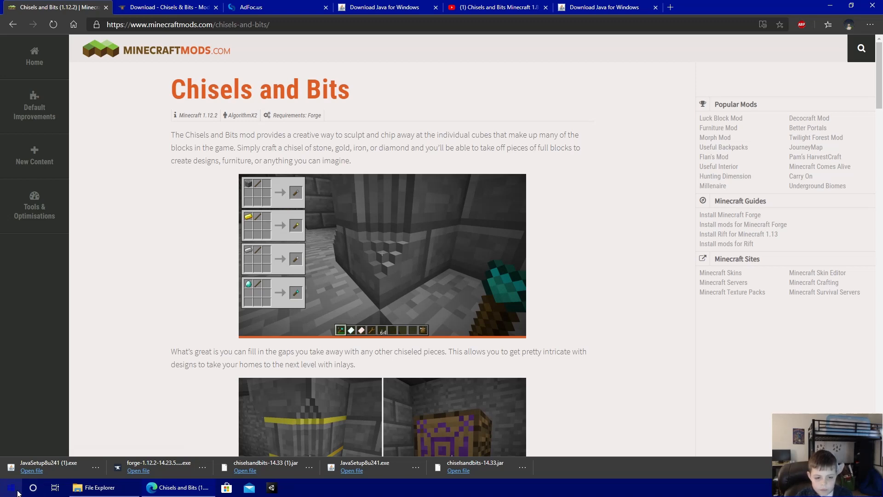
scroll("down", 3)
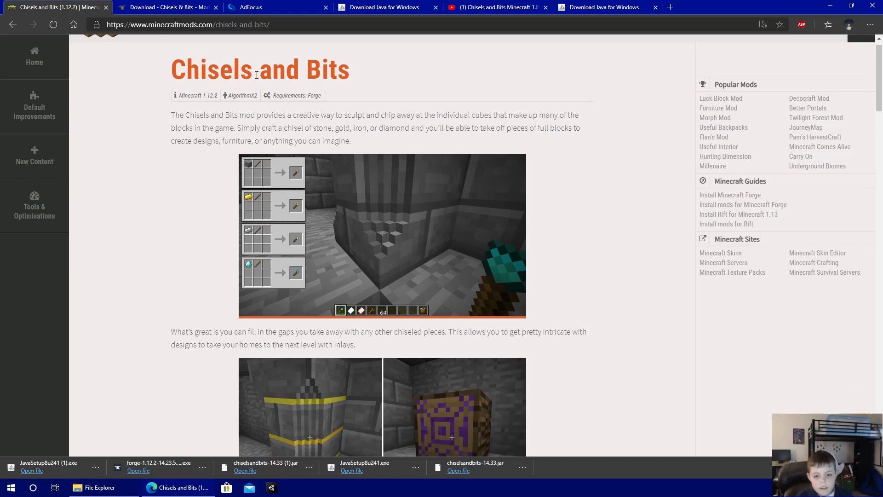
scroll("down", 3)
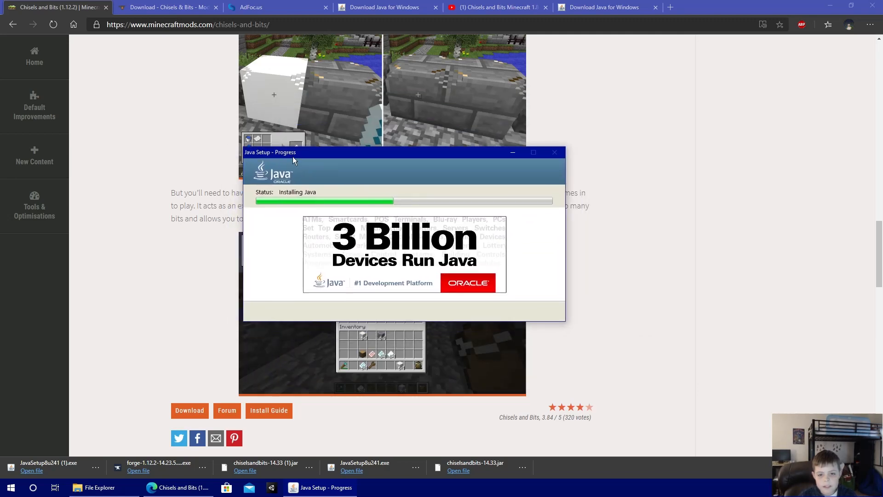
left_click_drag(293, 152, 345, 143)
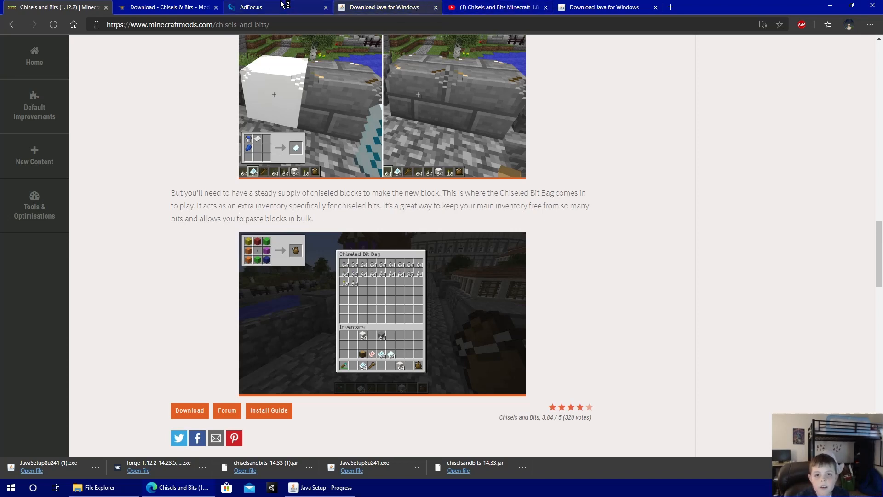
Skip the AdFoc.us ad to reach the Forge 1.12.2 downloads and close Java Setup Complete.
left_click(386, 7)
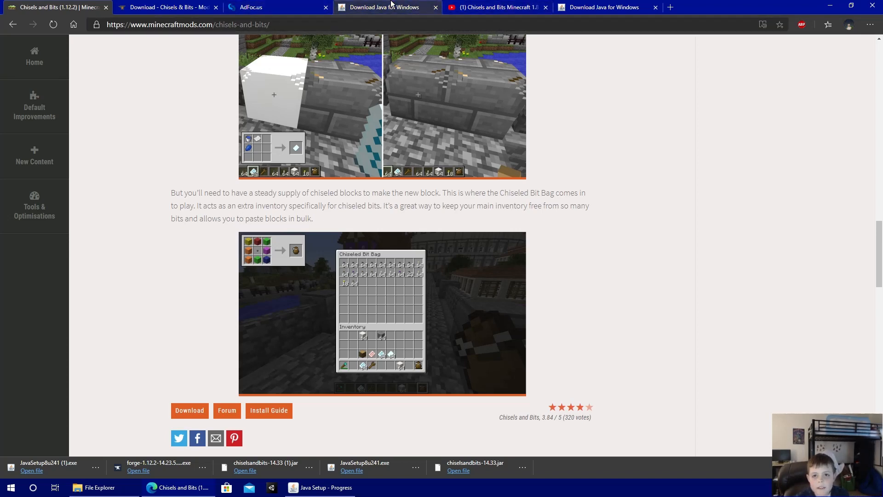
left_click(495, 7)
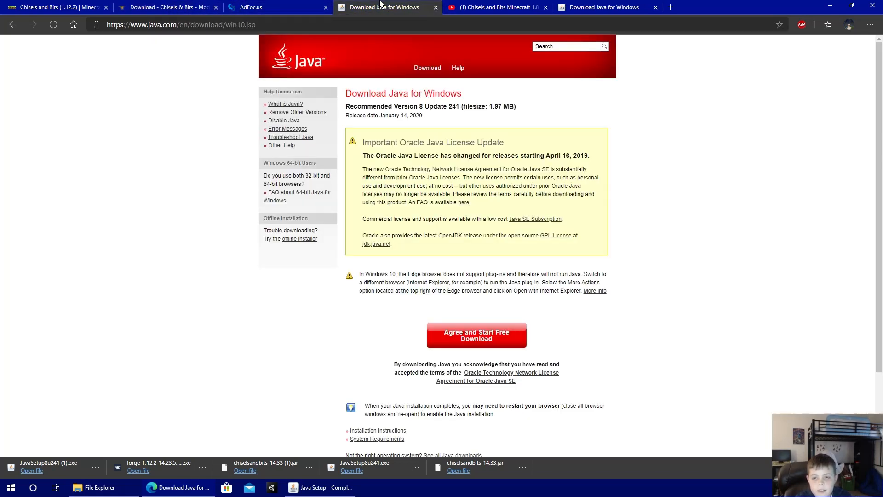
left_click(271, 7)
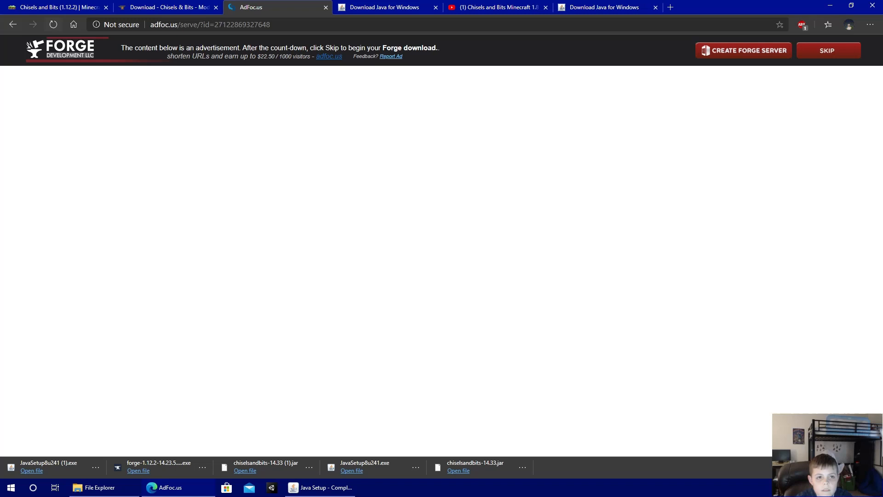
left_click(13, 24)
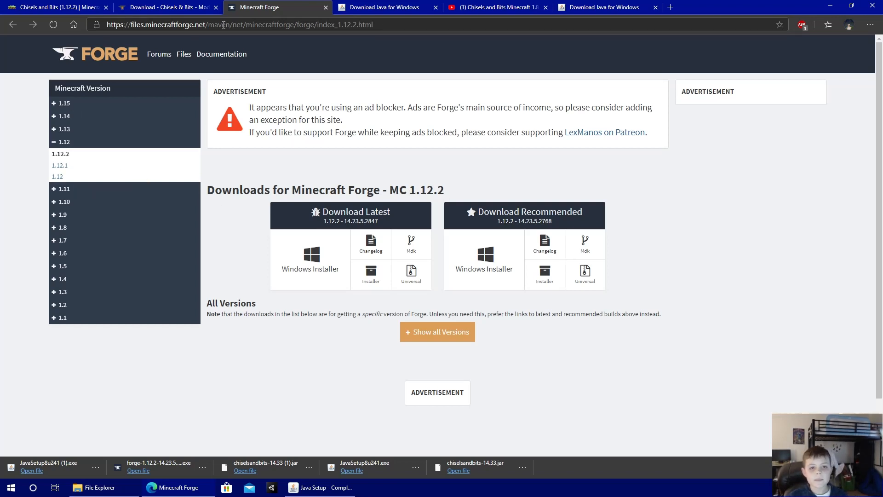
mouse_move(288, 131)
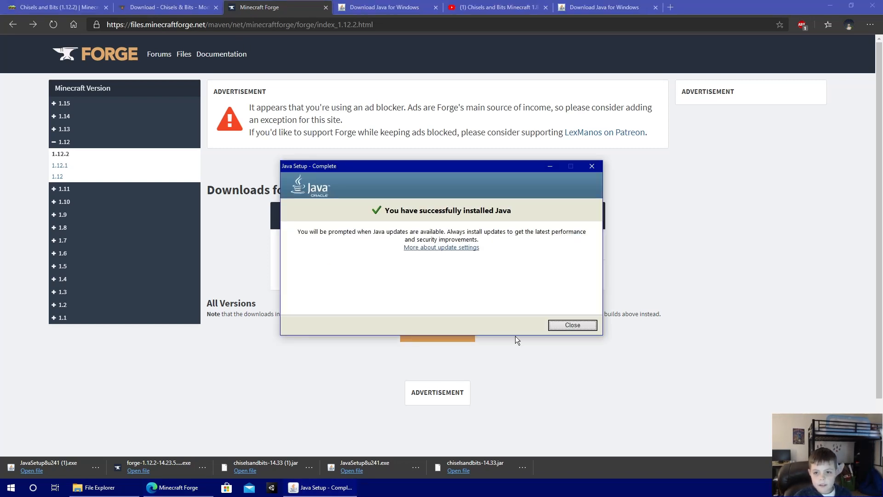
left_click(572, 325)
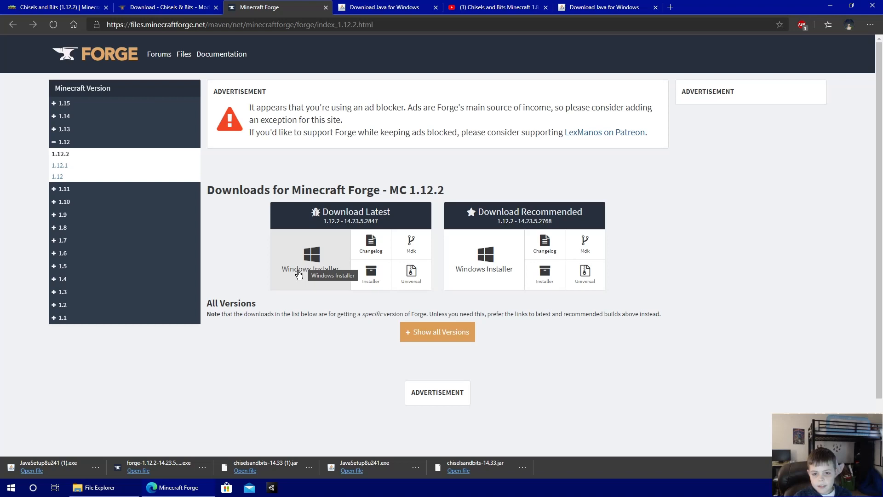
mouse_move(182, 434)
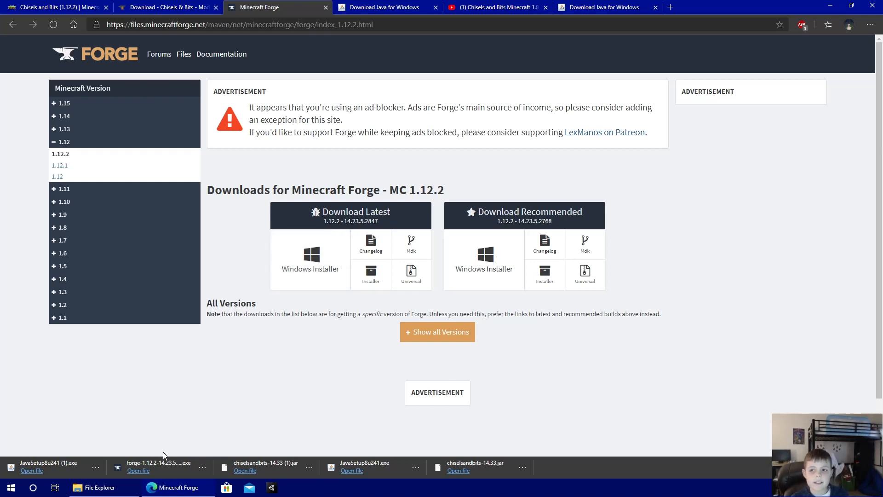
mouse_move(171, 448)
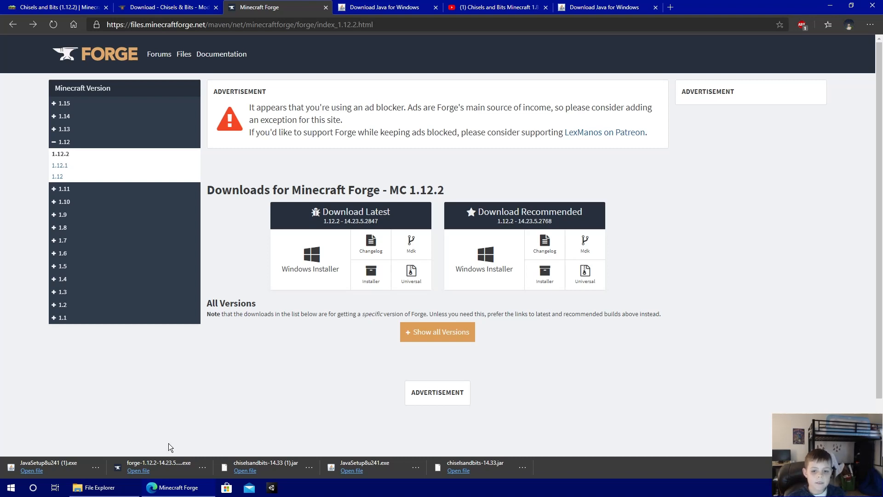
mouse_move(175, 440)
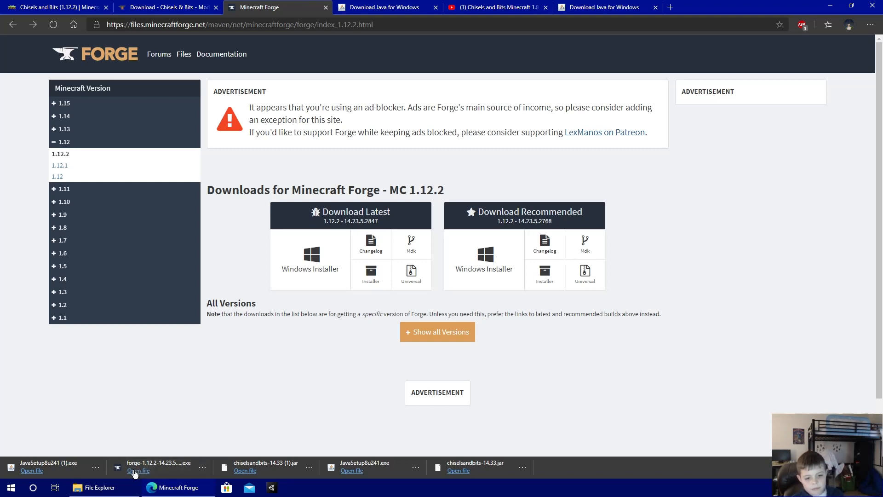
Run the Forge installer with Install client selected and confirm the successful install.
left_click(138, 471)
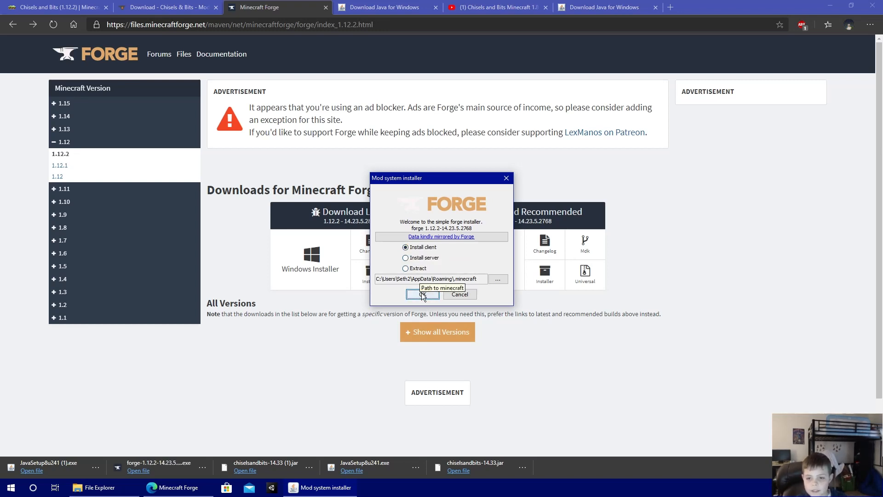
left_click(422, 294)
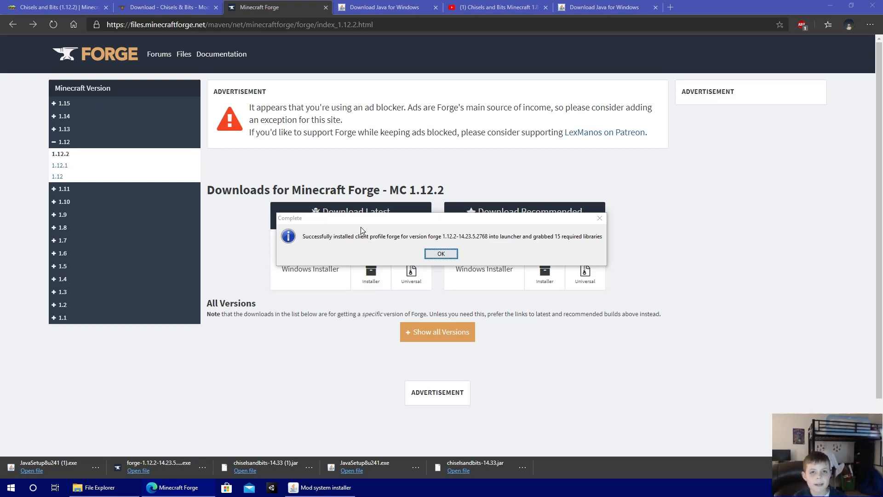
left_click(441, 254)
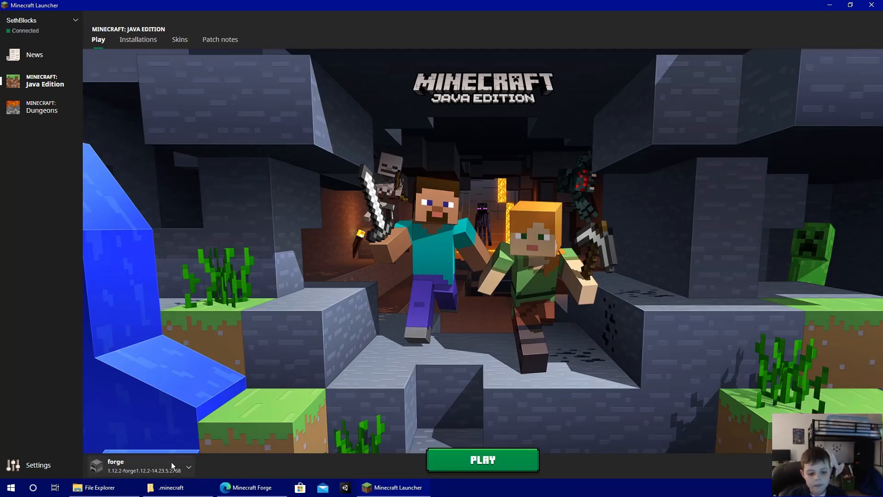
Select the forge 1.12.2 installation from the launcher's version dropdown.
left_click(189, 468)
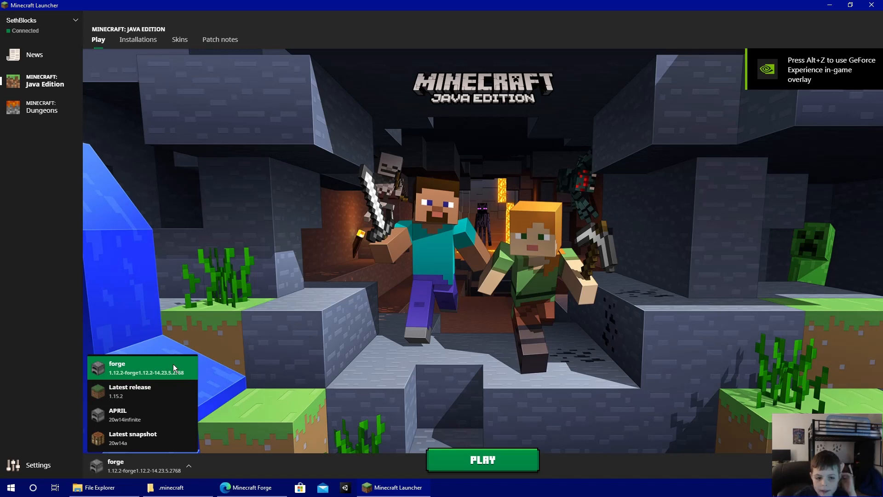
left_click(482, 460)
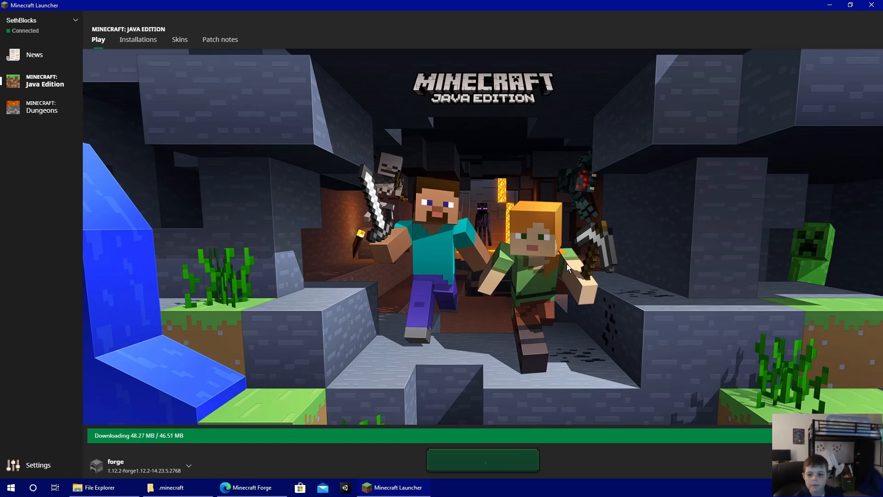
mouse_move(580, 263)
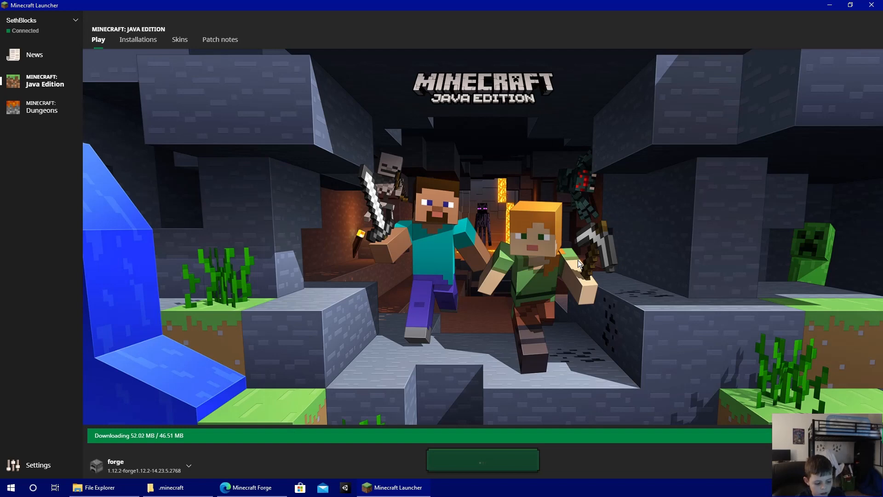
mouse_move(728, 159)
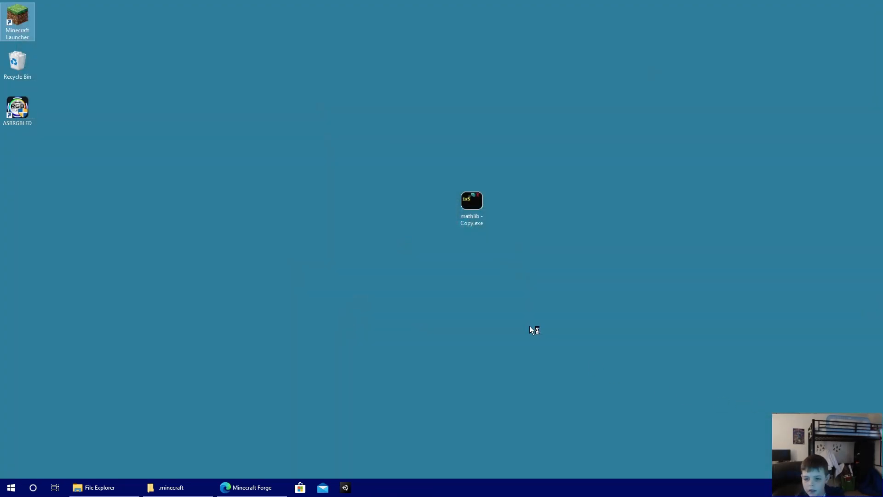
mouse_move(532, 316)
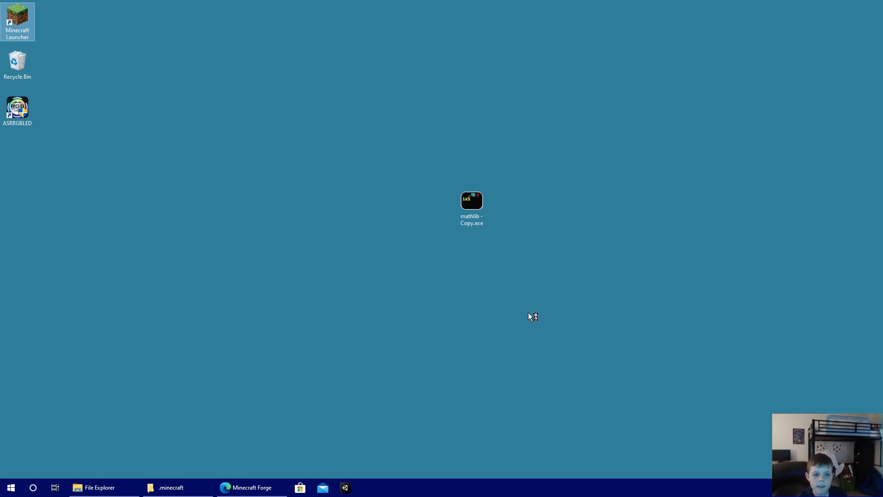
mouse_move(282, 171)
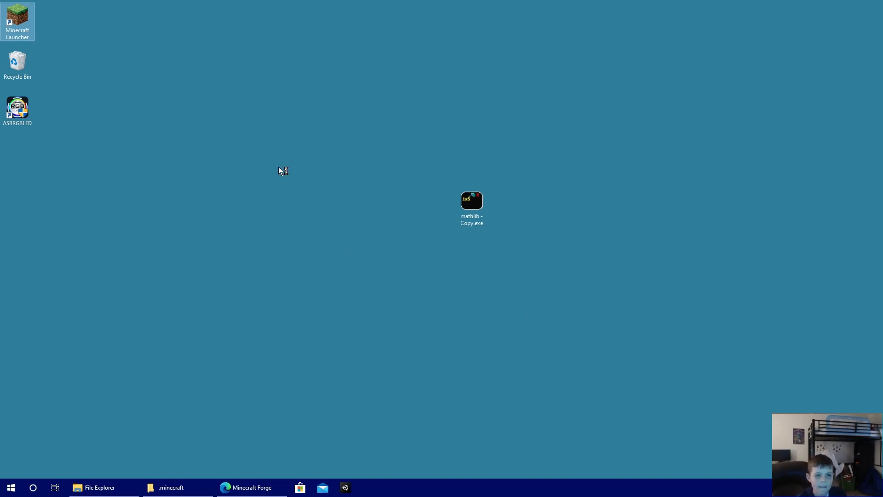
double_click(471, 200)
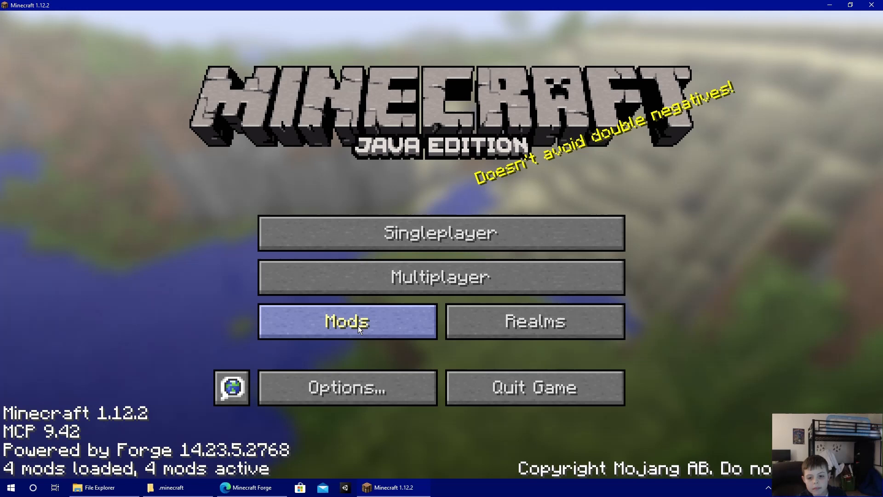
Check the Mods list showing four core entries, return to the menu, and quit Minecraft.
left_click(346, 321)
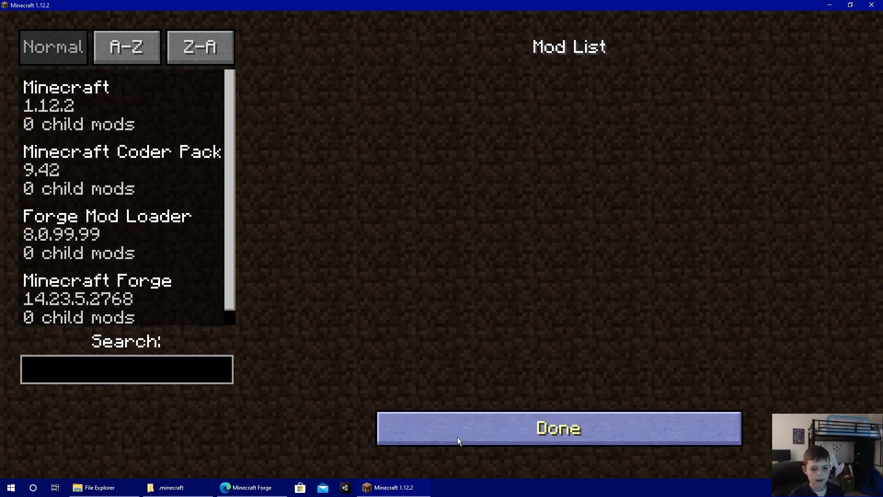
left_click(558, 427)
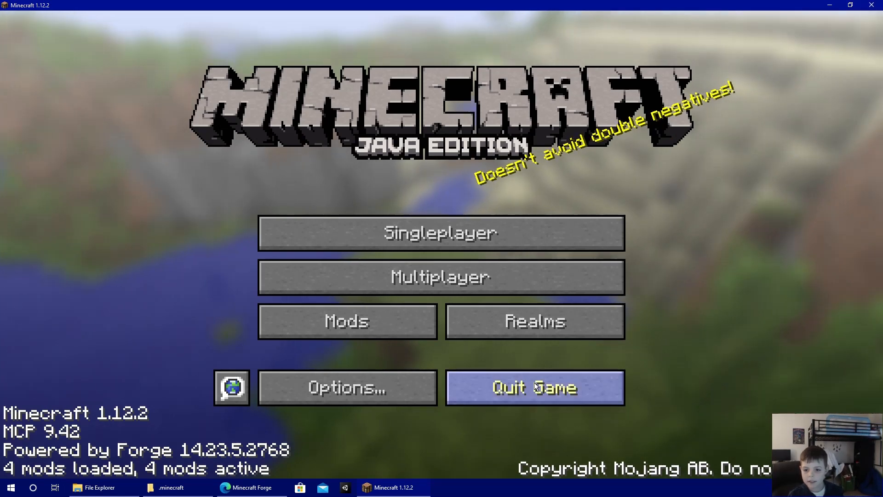
left_click(534, 387)
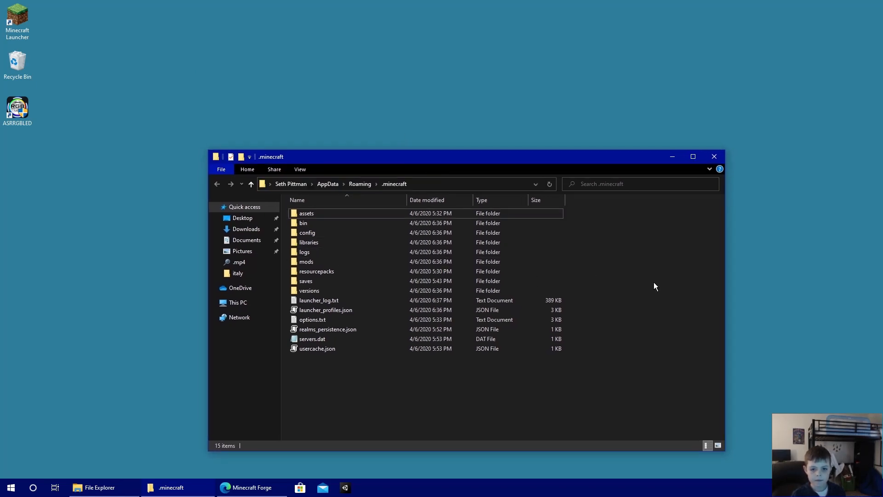
mouse_move(101, 407)
type("%APPDATA%\\.minecraft")
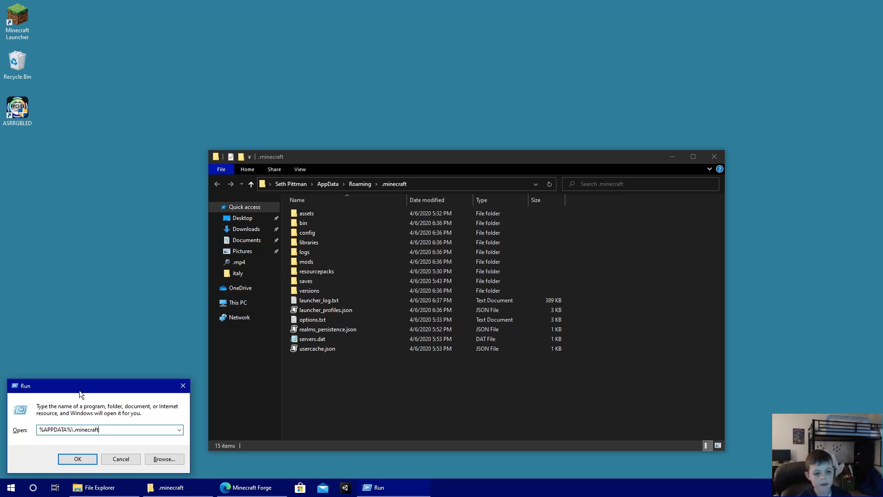
mouse_move(122, 383)
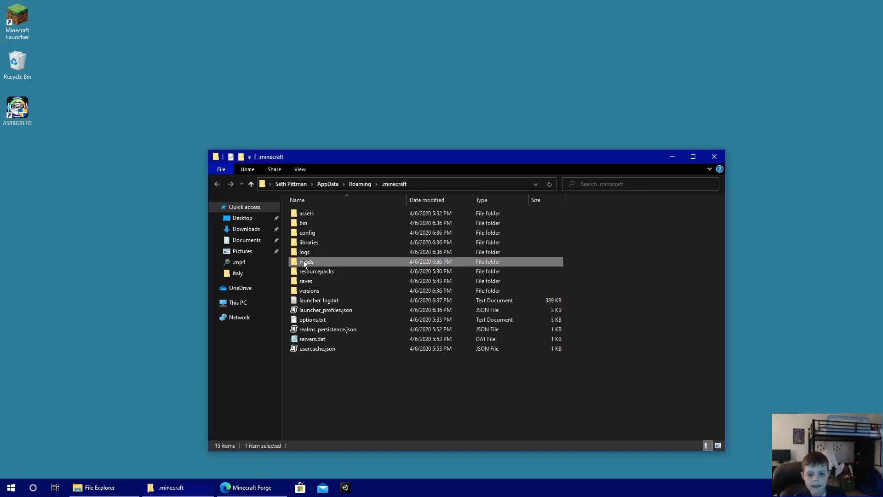
Put the Chisels and Bits jar into the .minecraft mods folder and close Explorer.
double_click(305, 262)
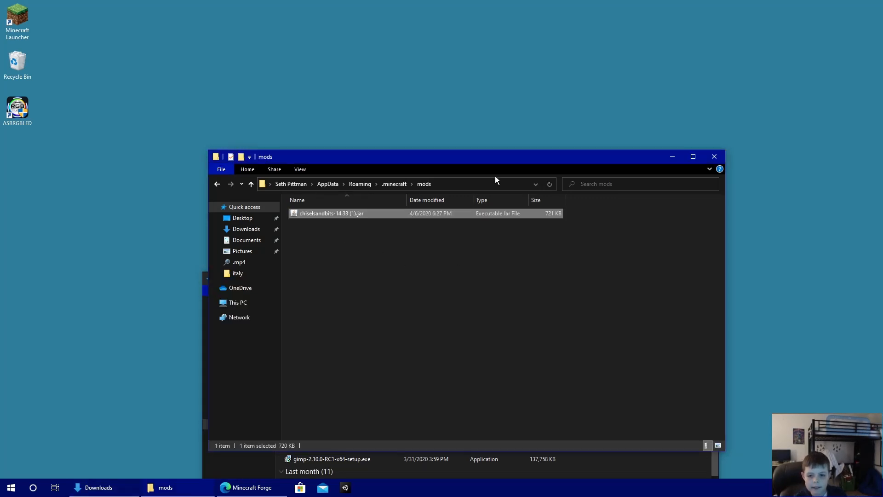
left_click(93, 487)
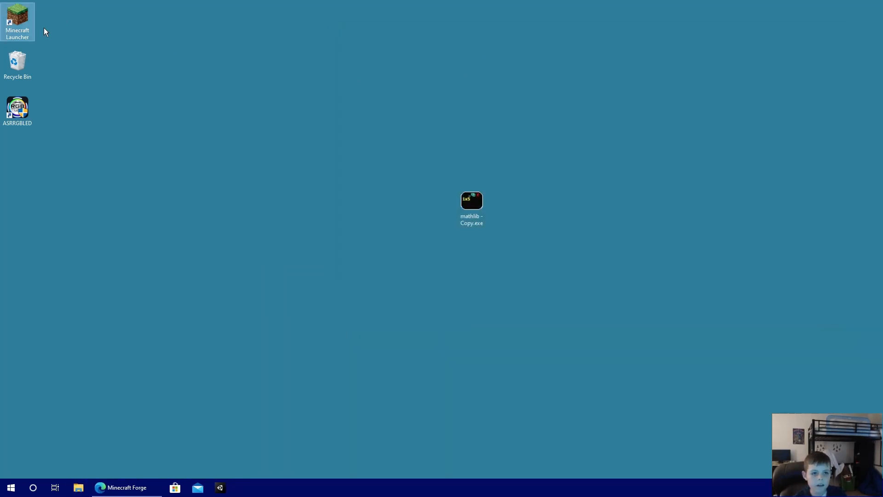
double_click(18, 17)
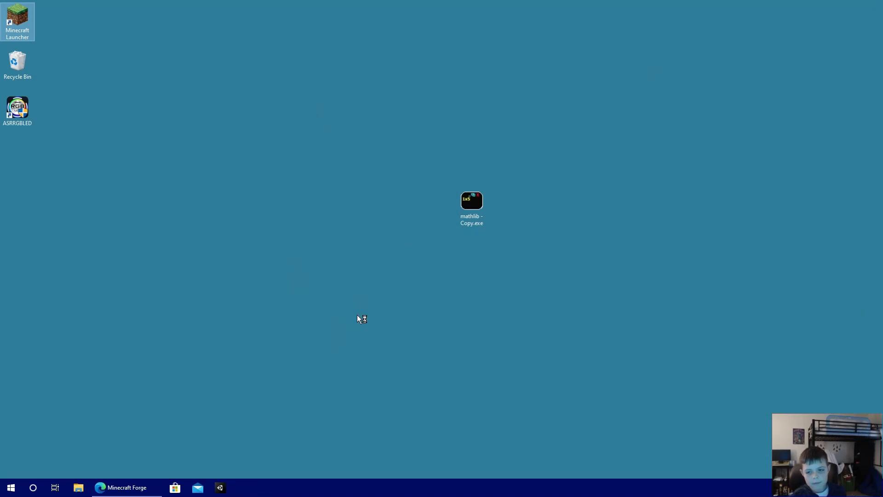
mouse_move(602, 176)
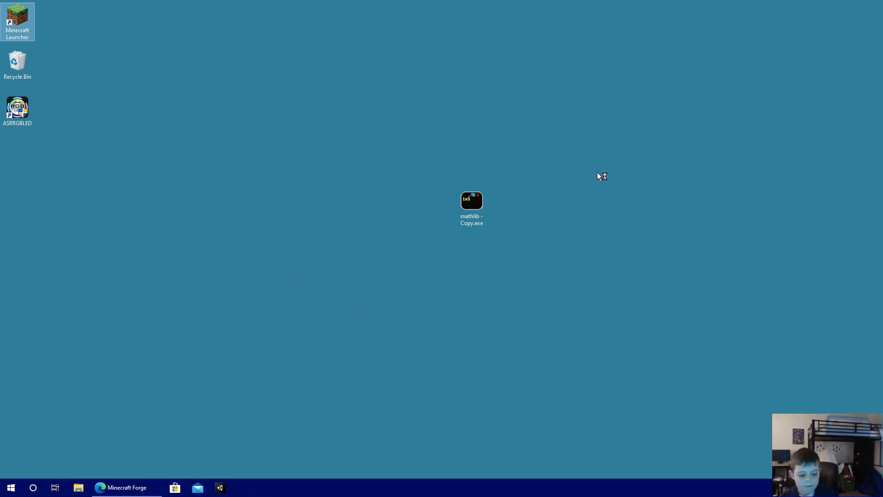
double_click(472, 200)
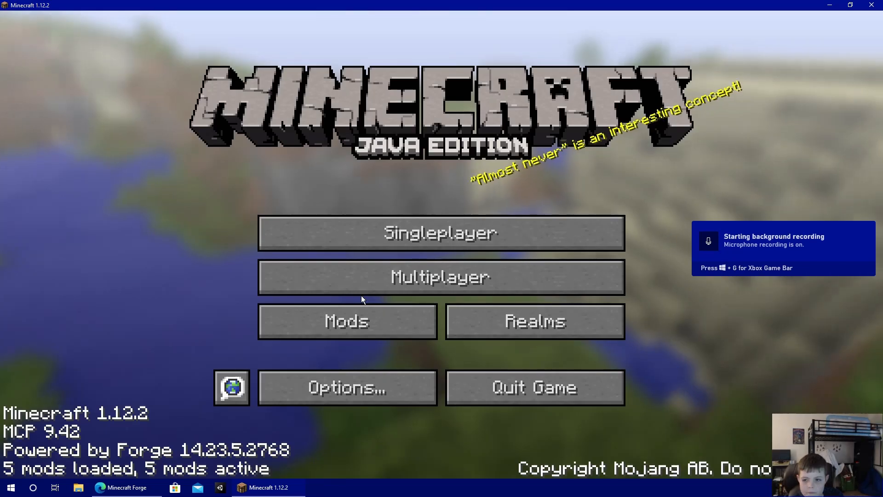
mouse_move(347, 321)
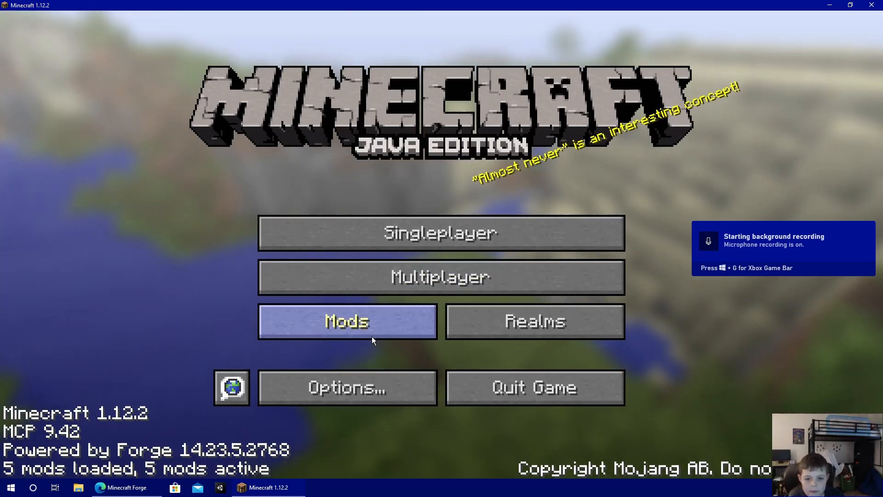
View Chisels & Bits 14.33 details in the Mods list, then return to the title screen.
left_click(347, 321)
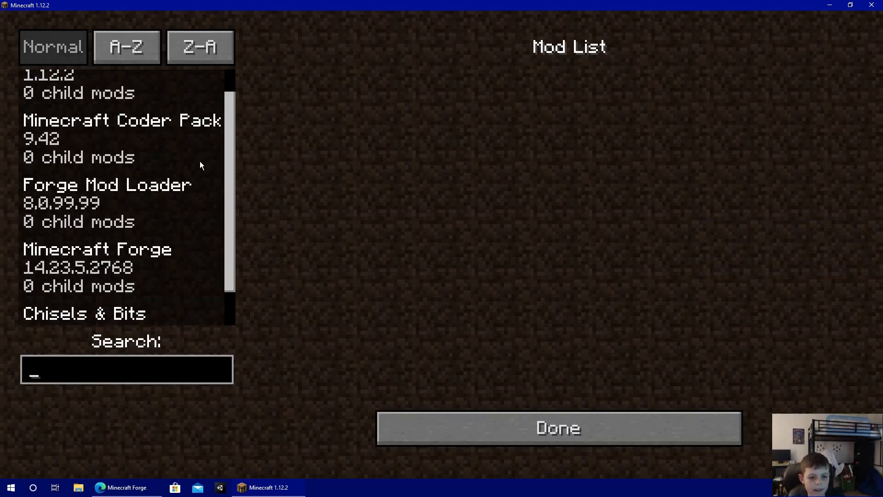
left_click(84, 314)
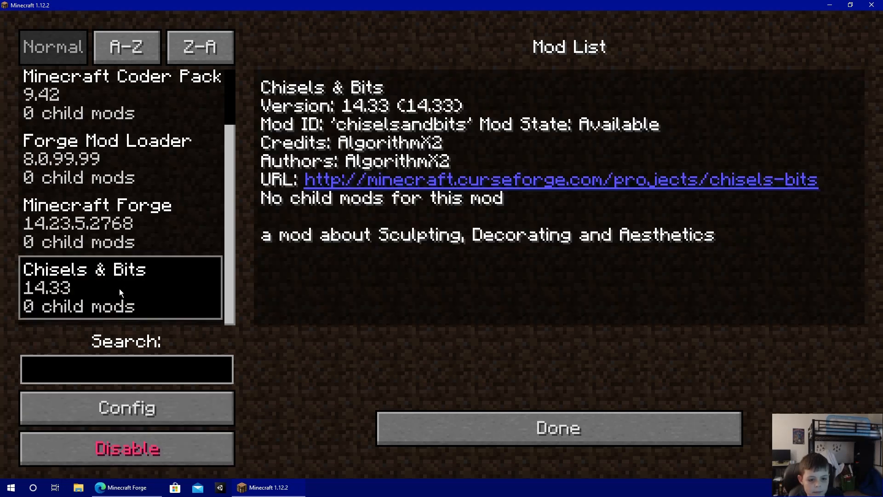
left_click(557, 428)
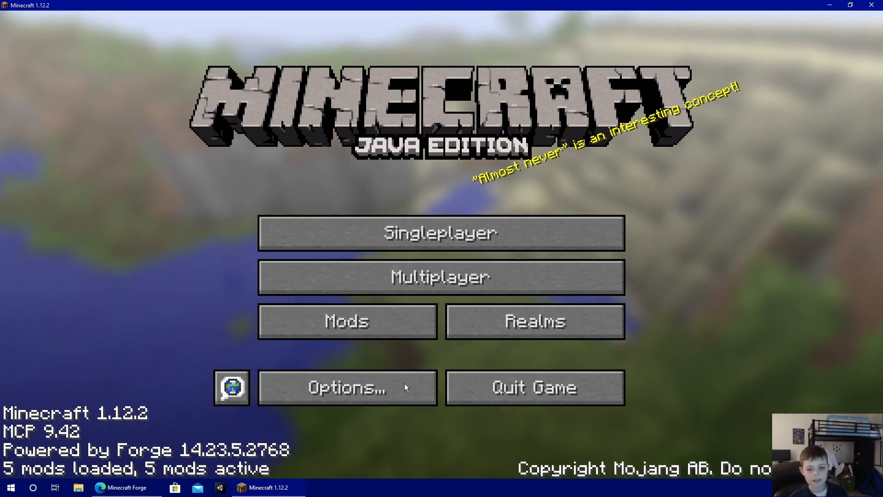
Start a new Singleplayer world named New World with Game Mode set to Creative.
left_click(441, 233)
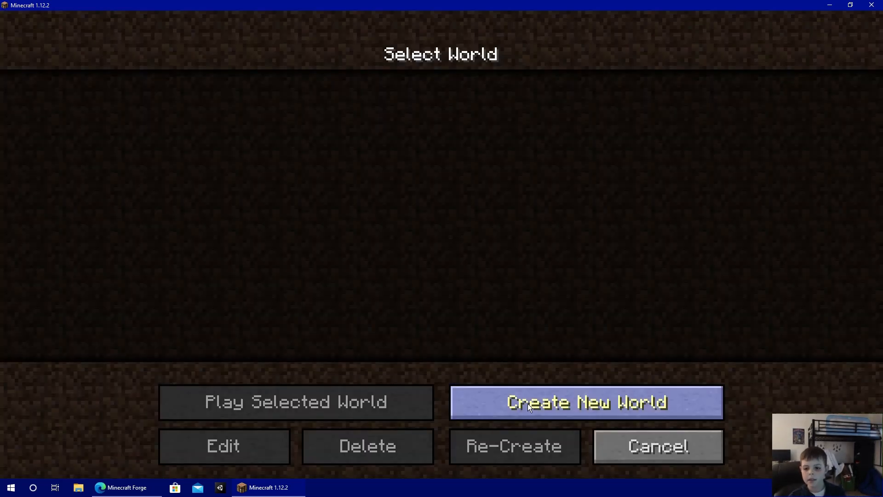
left_click(586, 402)
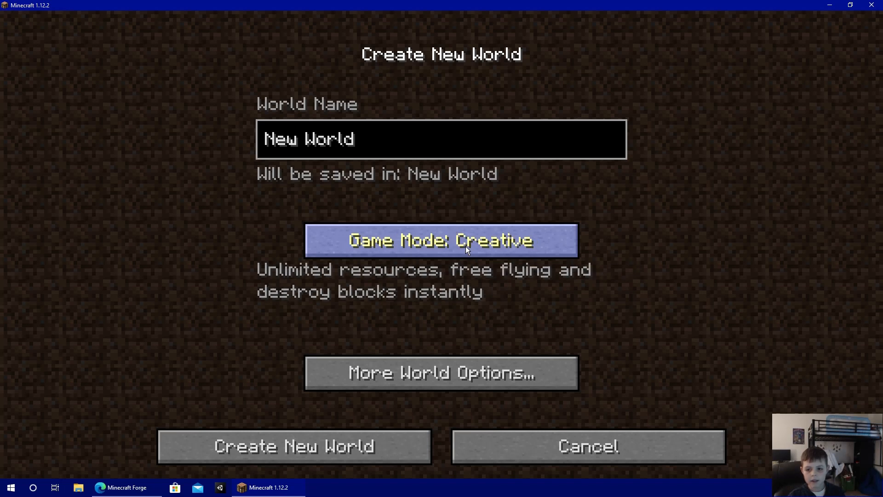
left_click(293, 445)
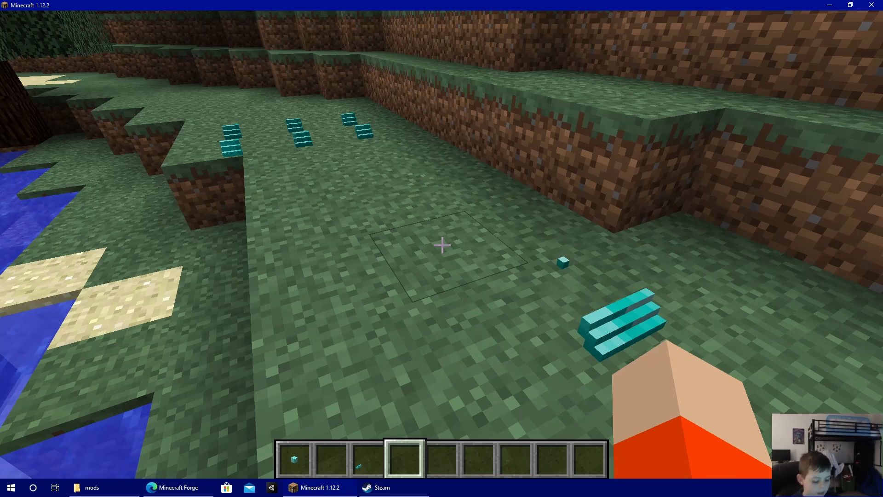
mouse_move(441, 245)
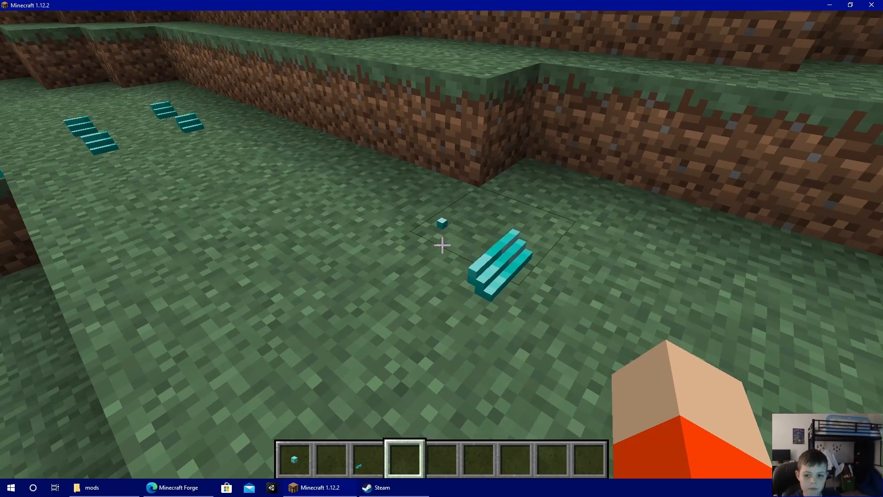
mouse_move(442, 245)
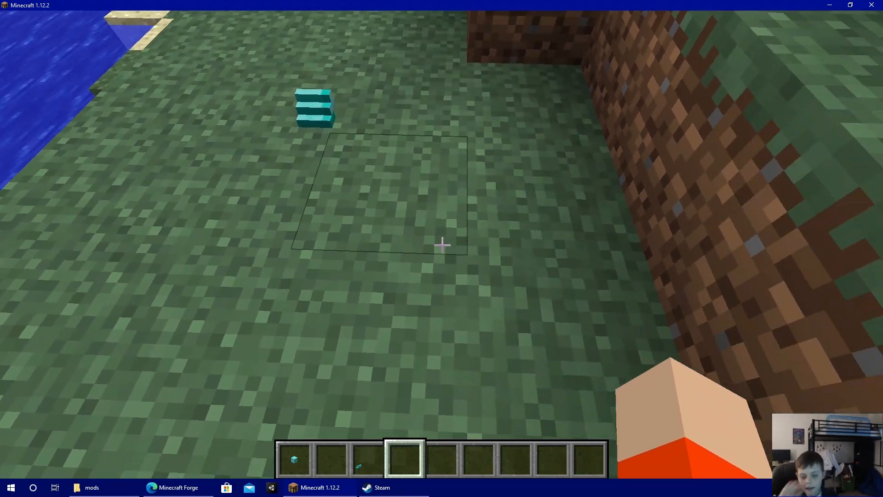
mouse_move(441, 244)
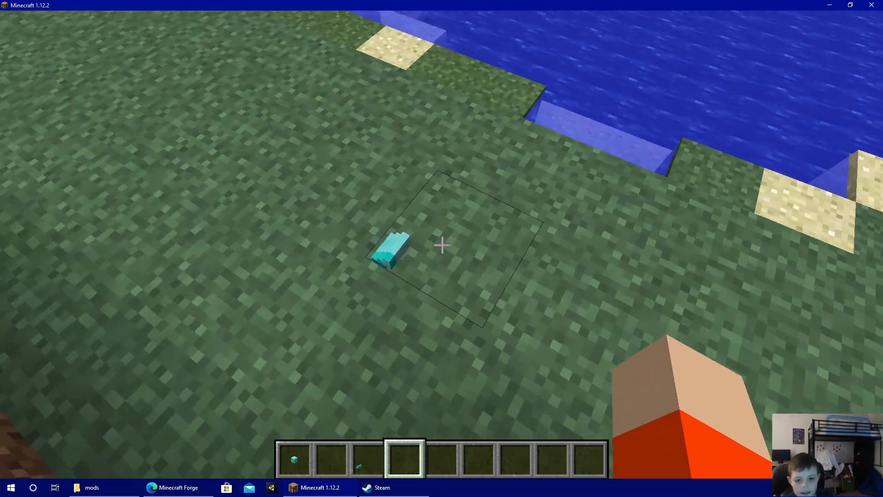